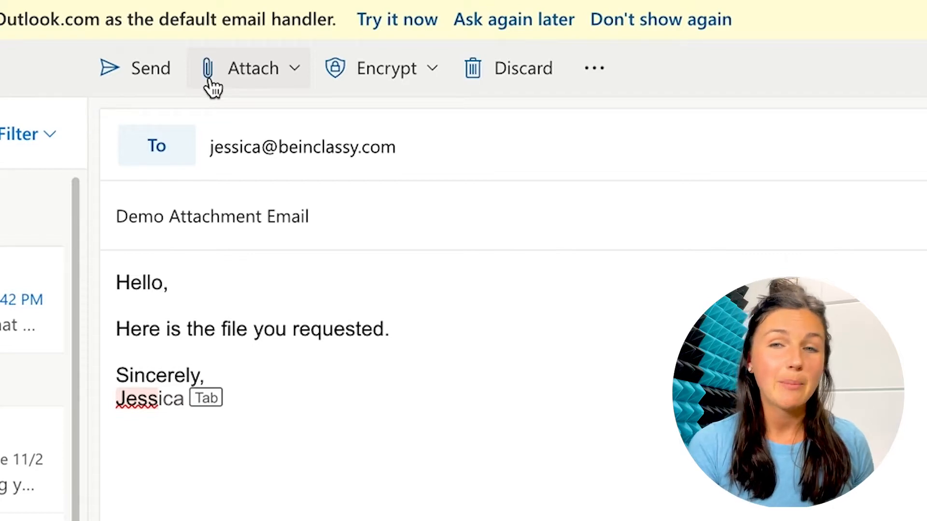
# - Attach English 701 Research Report Turtles from this computer and send the Demo Attachment Email
pyautogui.click(252, 68)
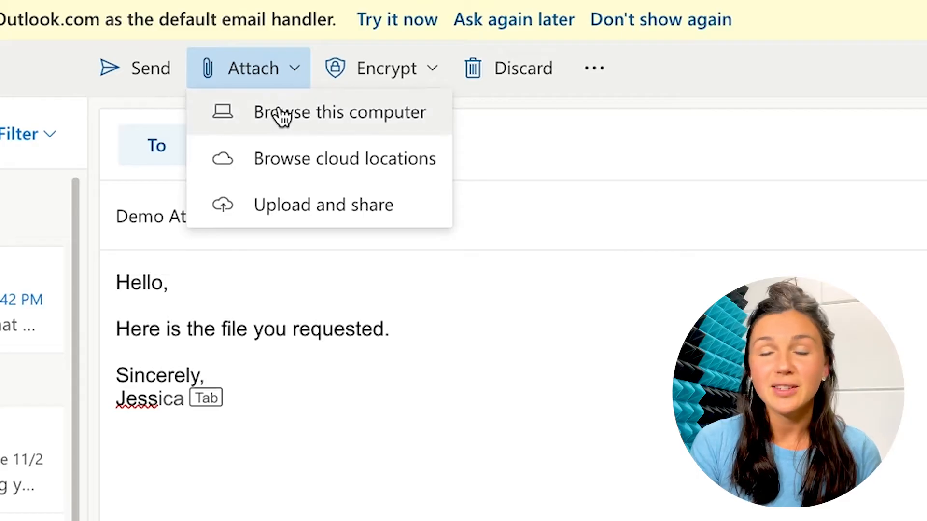
pyautogui.moveTo(285, 159)
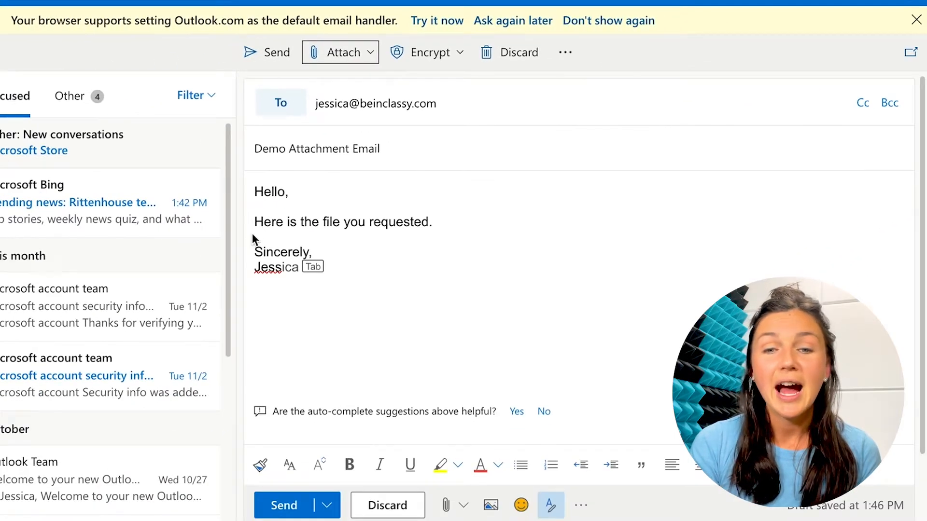
pyautogui.click(341, 52)
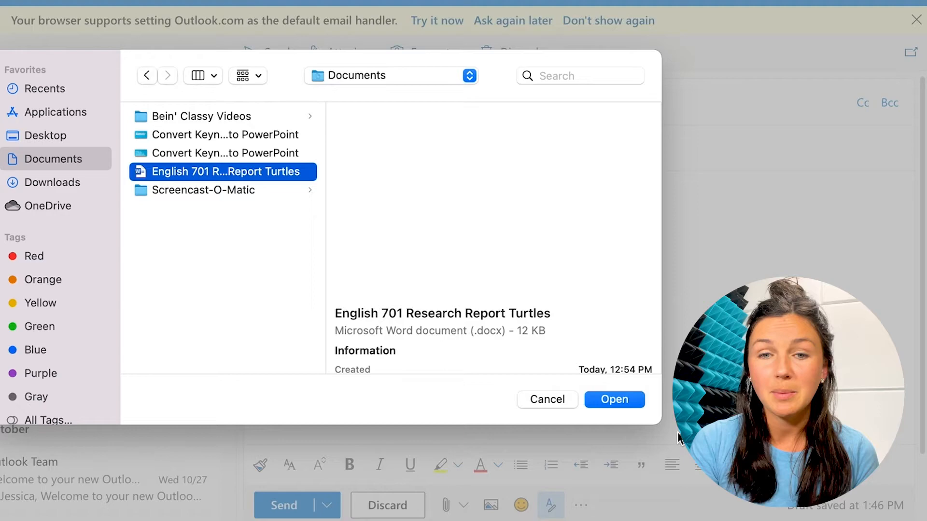
pyautogui.click(614, 400)
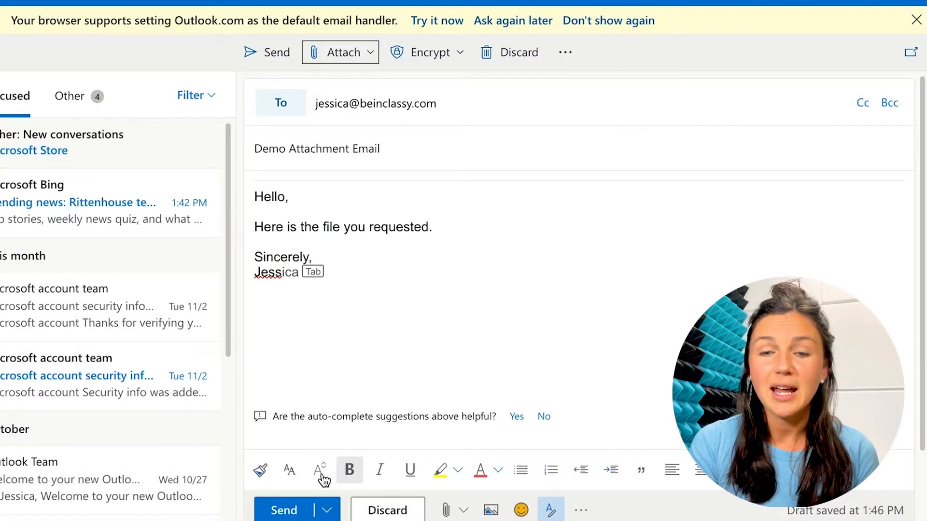
pyautogui.click(340, 52)
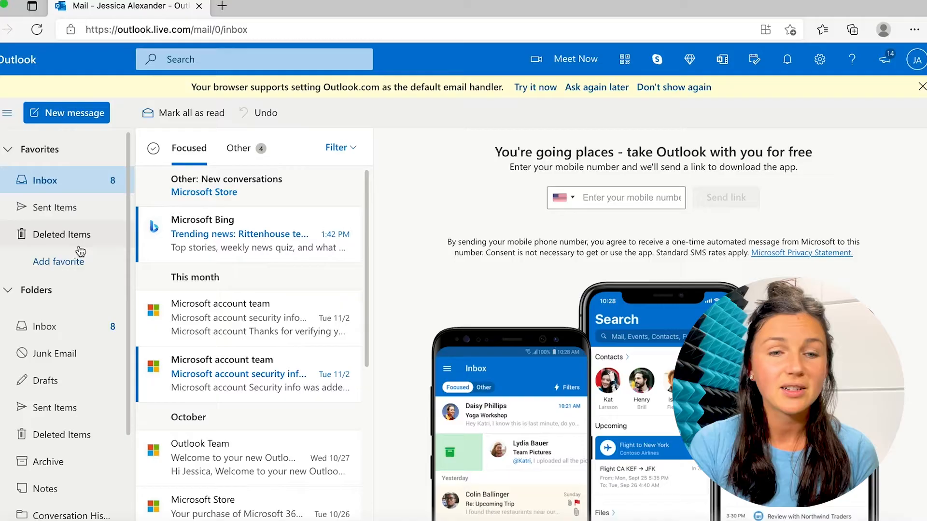
# - View the Demo Attachment Email in Sent Items with its 12 KB Word report attachment
pyautogui.click(57, 206)
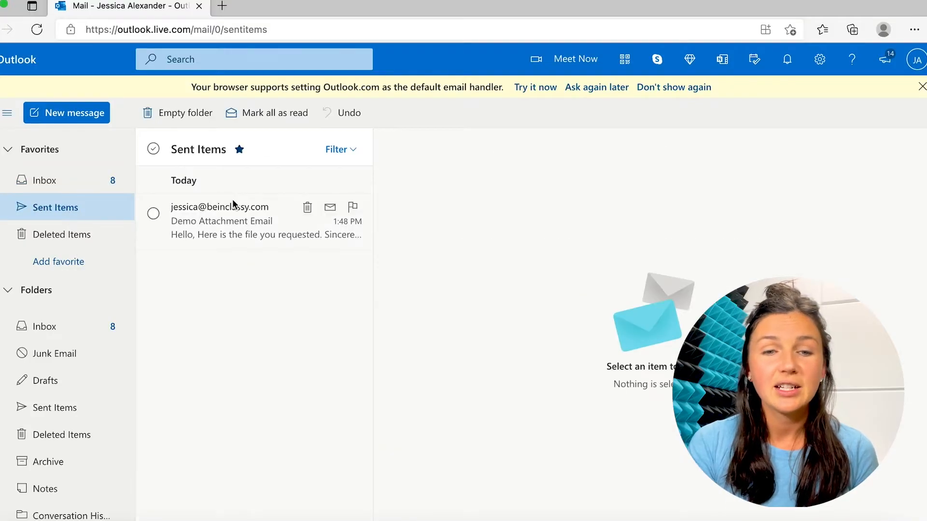
pyautogui.click(248, 220)
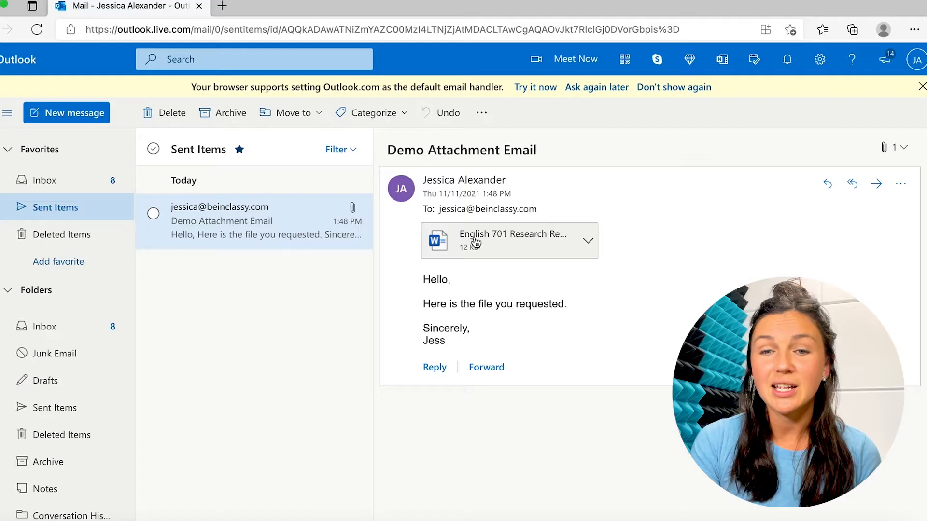
pyautogui.click(509, 240)
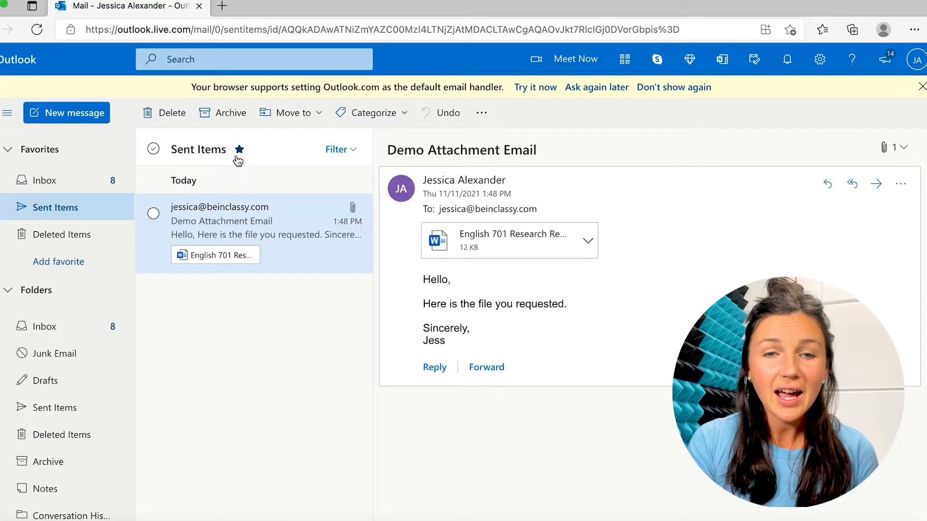
# - Start a new message and choose How to Convert PPT to Google Slides.pptx from OneDrive to share as a link
pyautogui.click(67, 112)
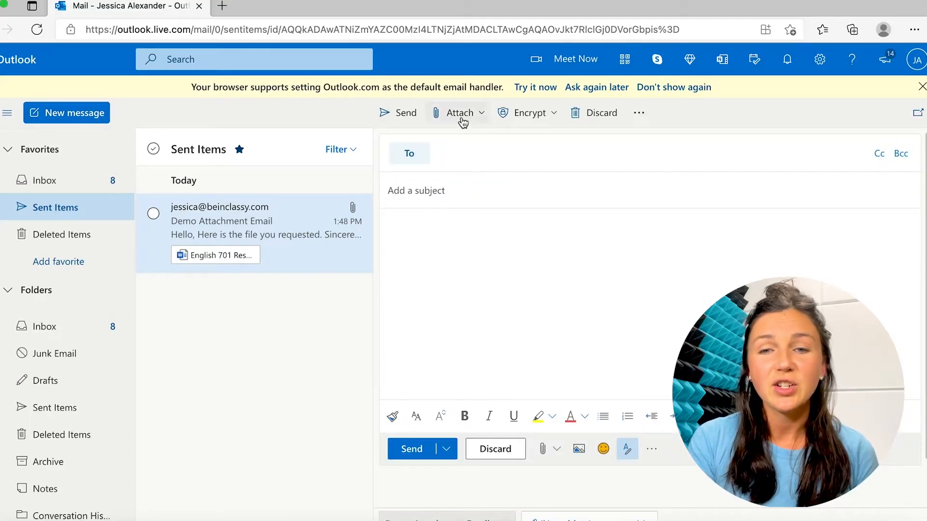
pyautogui.click(458, 113)
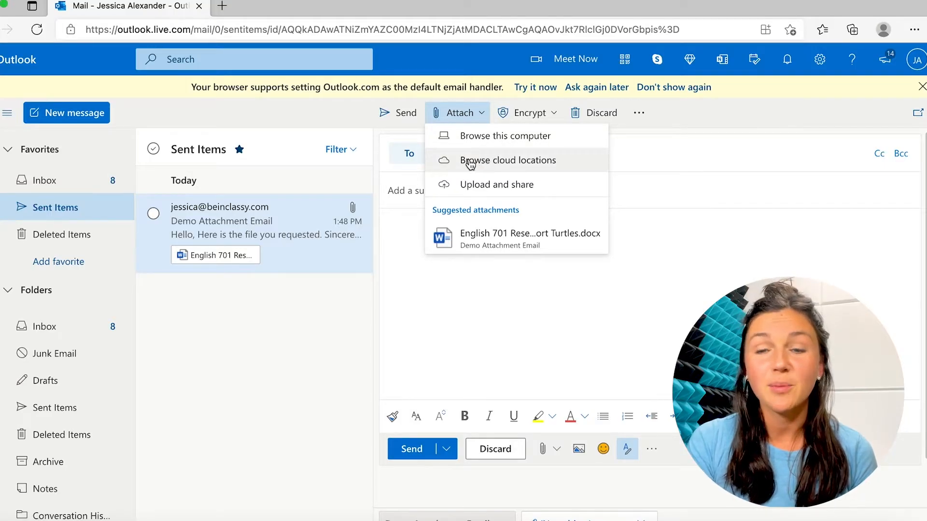
pyautogui.click(507, 161)
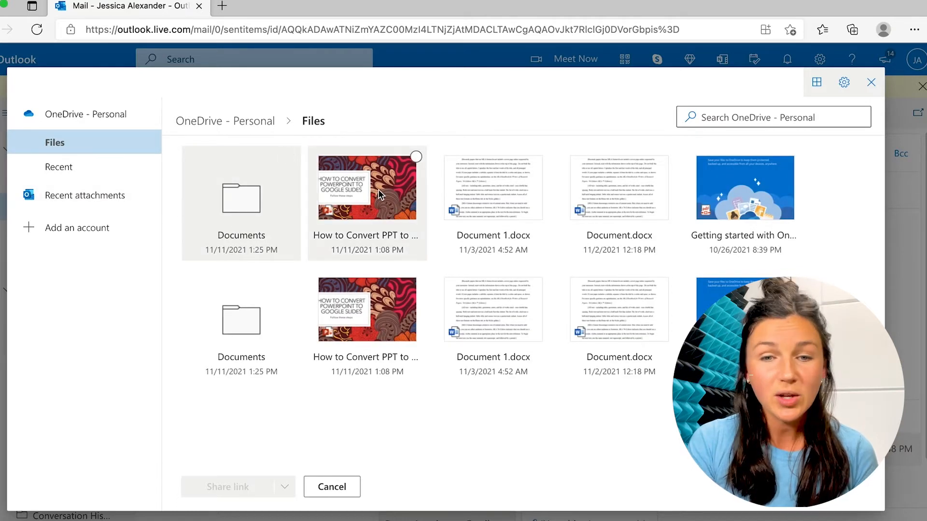
pyautogui.click(367, 187)
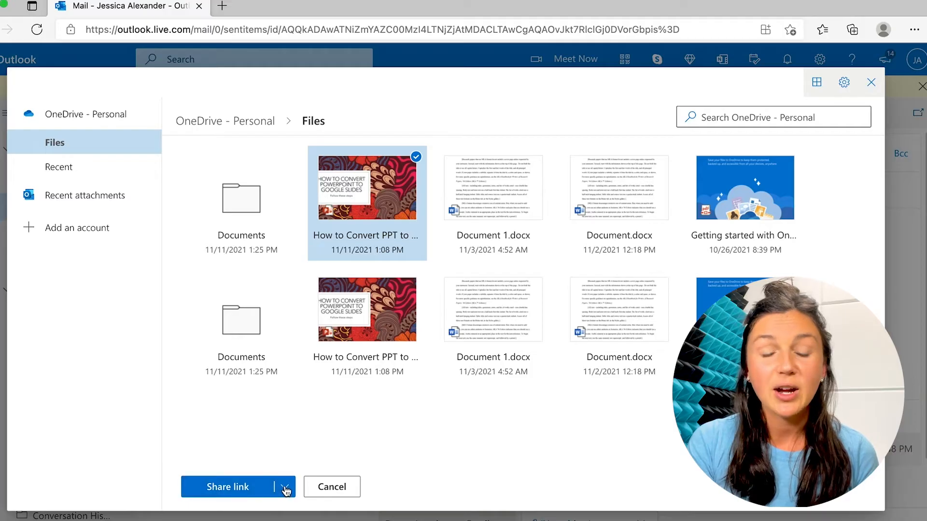
pyautogui.click(286, 487)
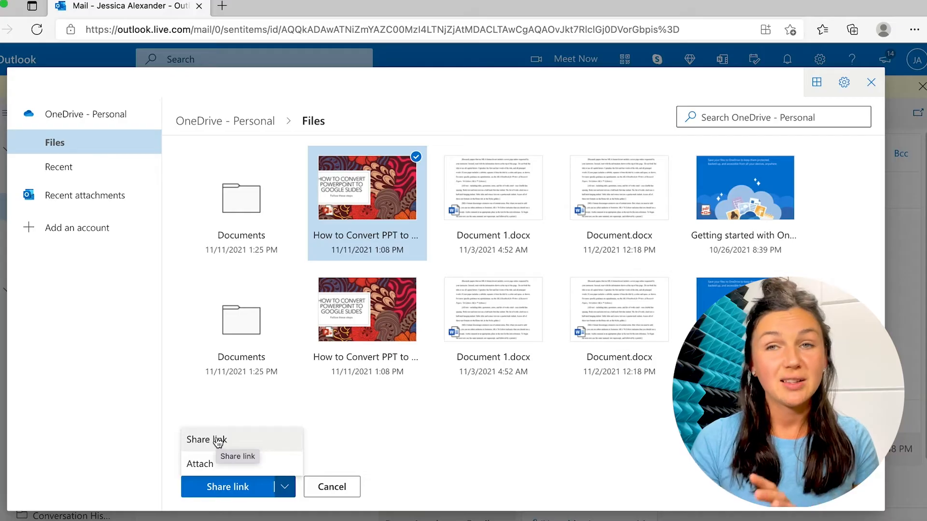
pyautogui.moveTo(206, 468)
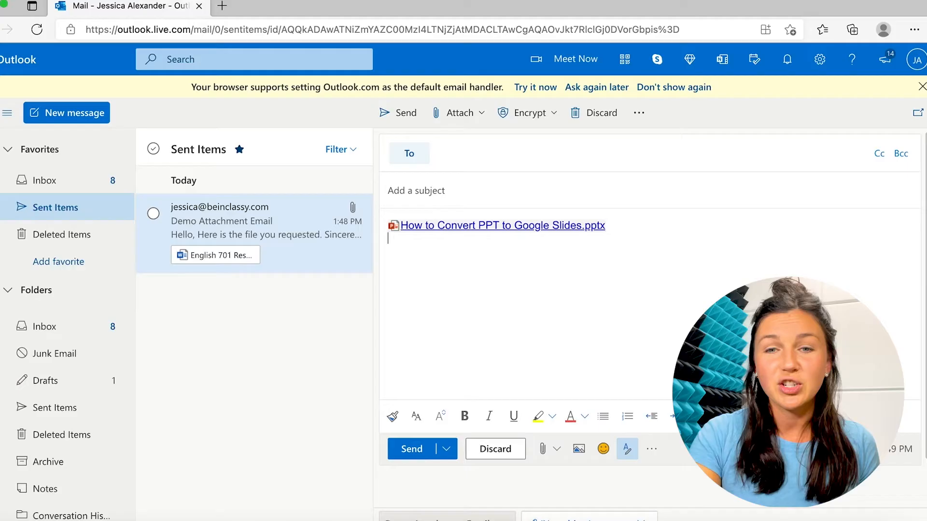
# - Add the How to Convert PPT presentation from OneDrive as an attached copy instead of a link
pyautogui.click(458, 113)
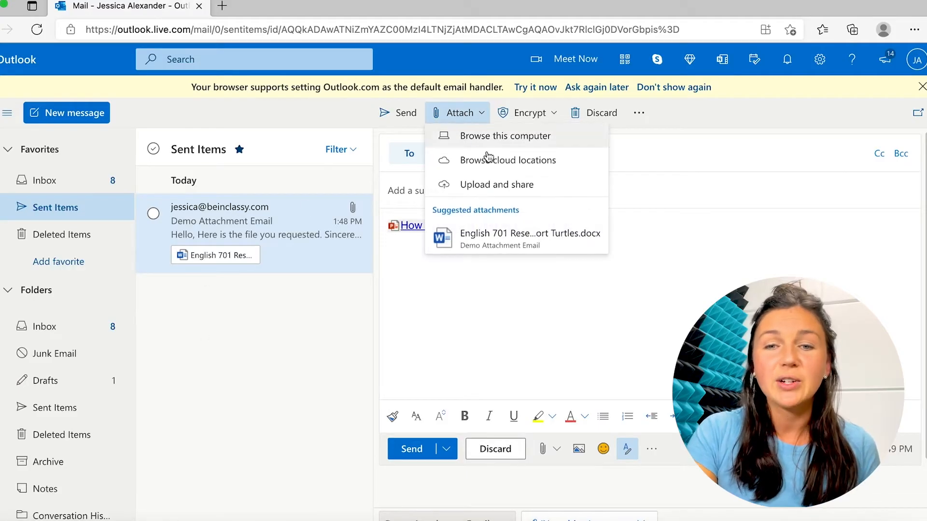
pyautogui.click(508, 160)
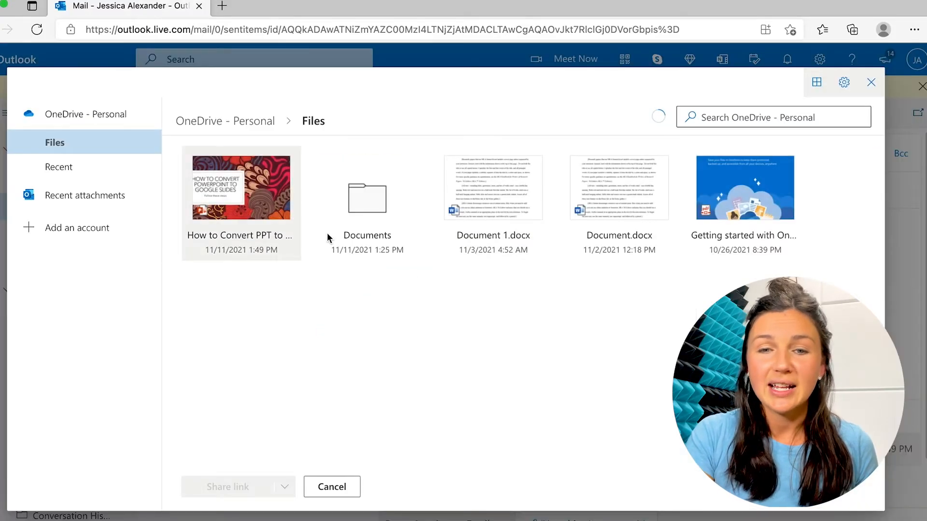
pyautogui.click(241, 187)
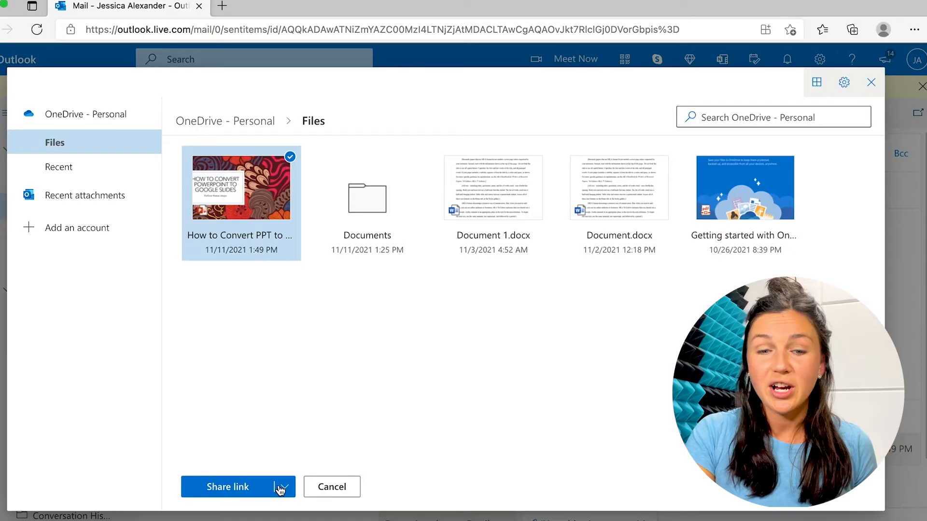
pyautogui.click(284, 487)
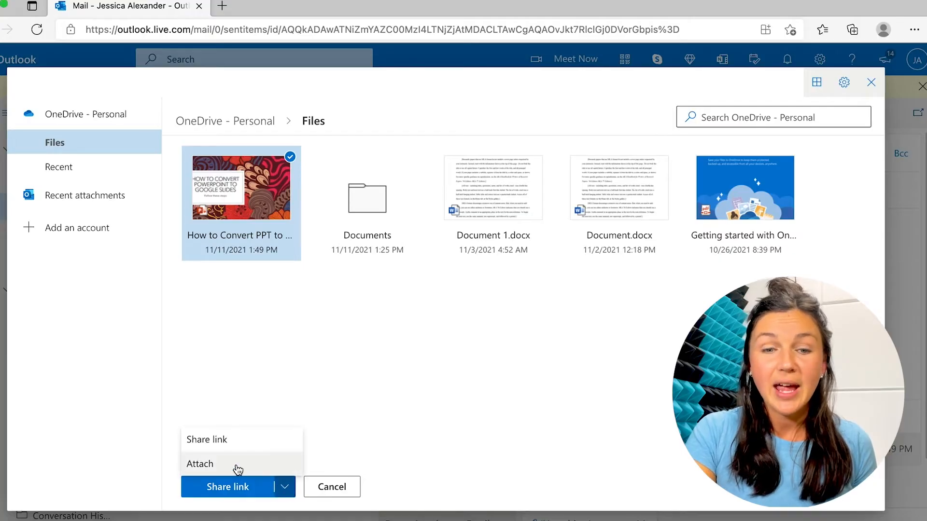
pyautogui.click(200, 463)
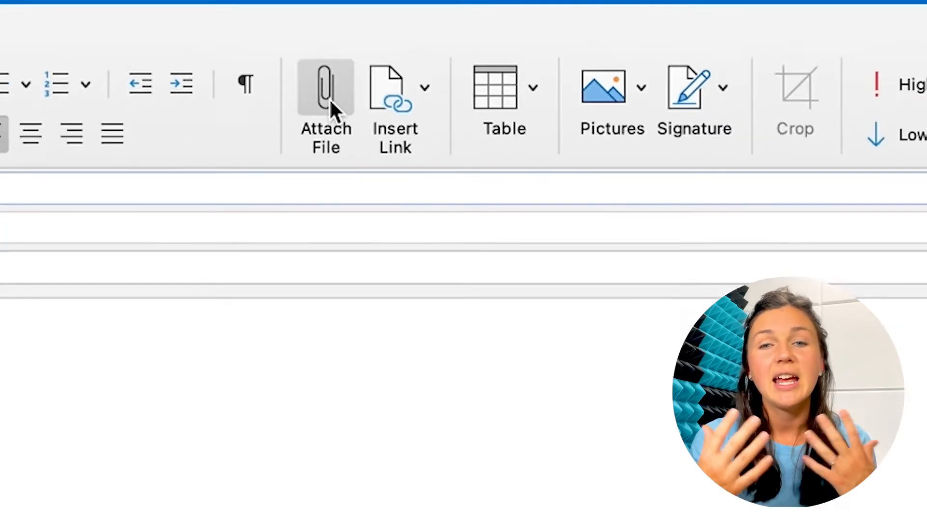
# - Attach the English 701 Research Report Turtles document from Documents in Outlook for Mac
pyautogui.click(326, 92)
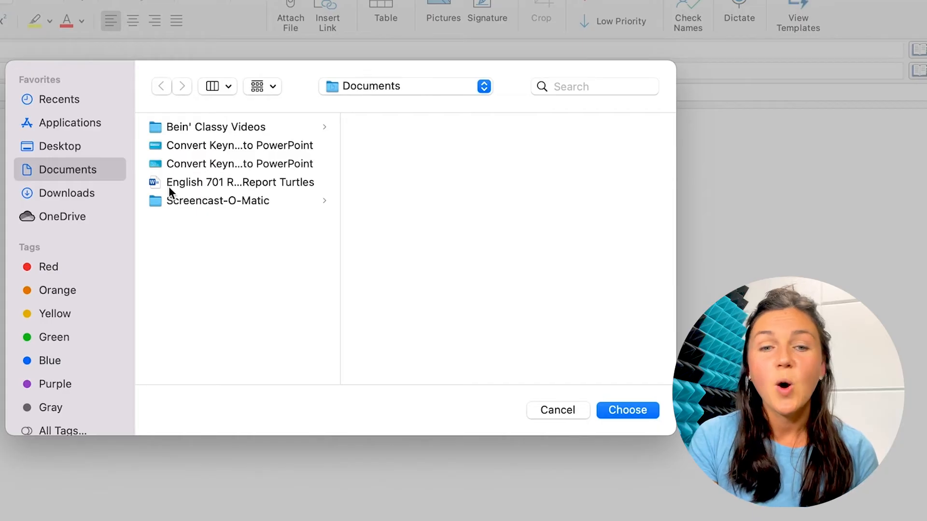
pyautogui.moveTo(58, 227)
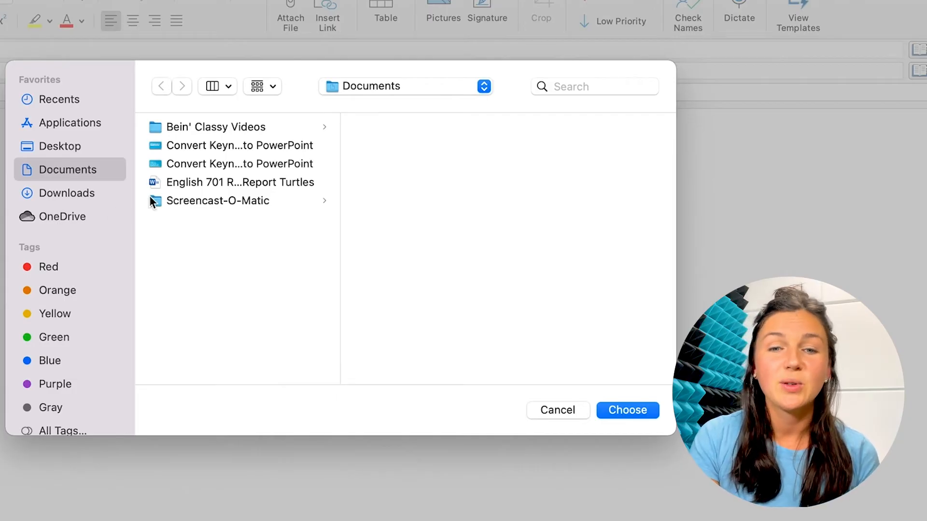
pyautogui.click(240, 183)
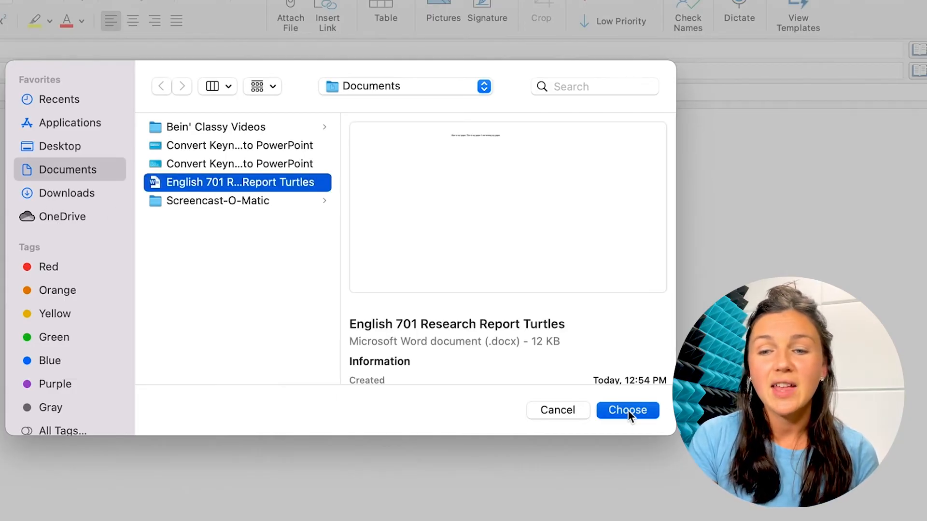
pyautogui.click(628, 410)
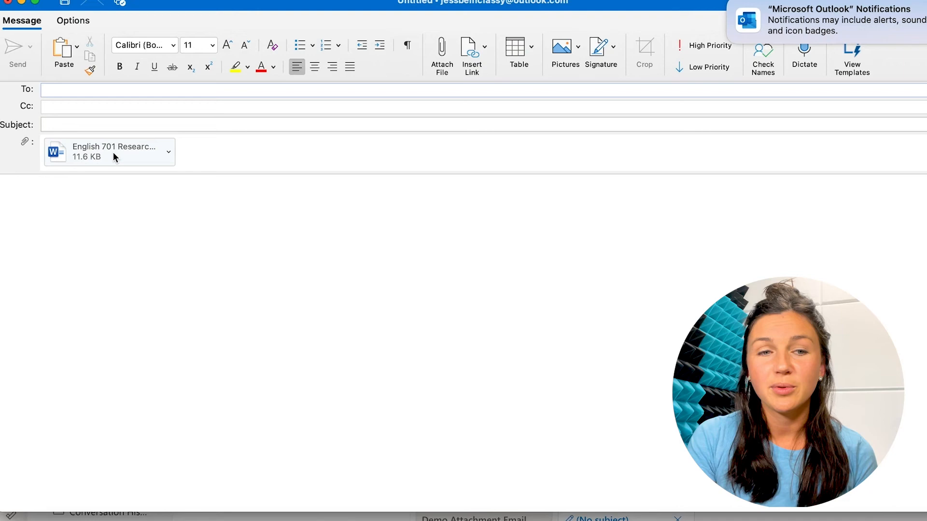
pyautogui.click(106, 88)
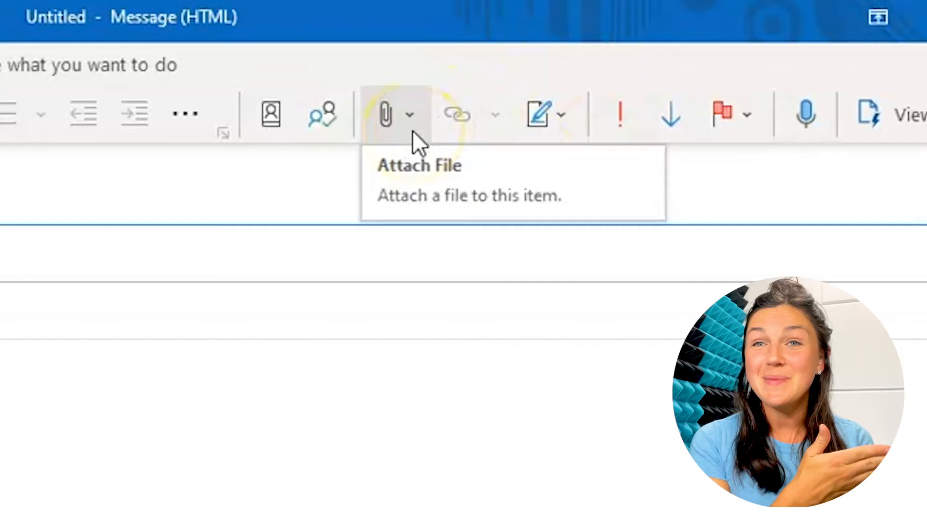
pyautogui.moveTo(414, 136)
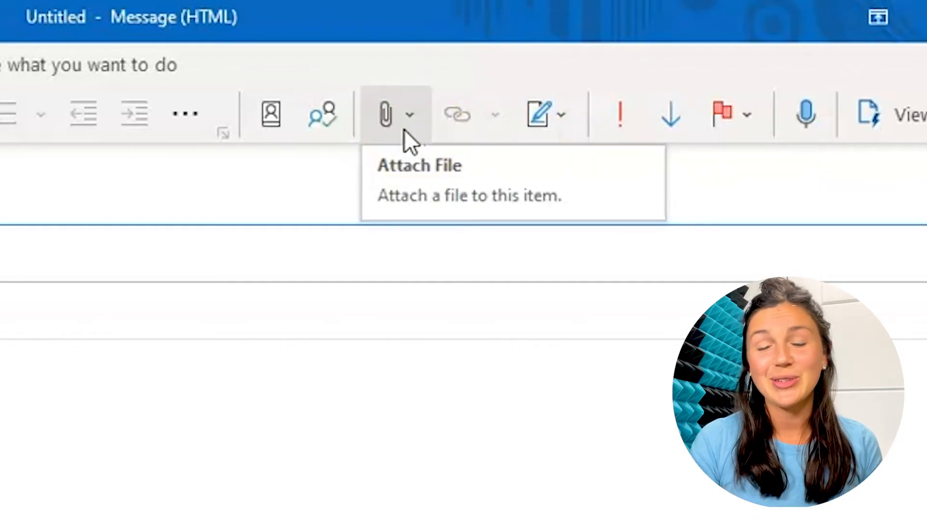
# - Show the Attach File list of recent items in Outlook for Windows
pyautogui.click(386, 114)
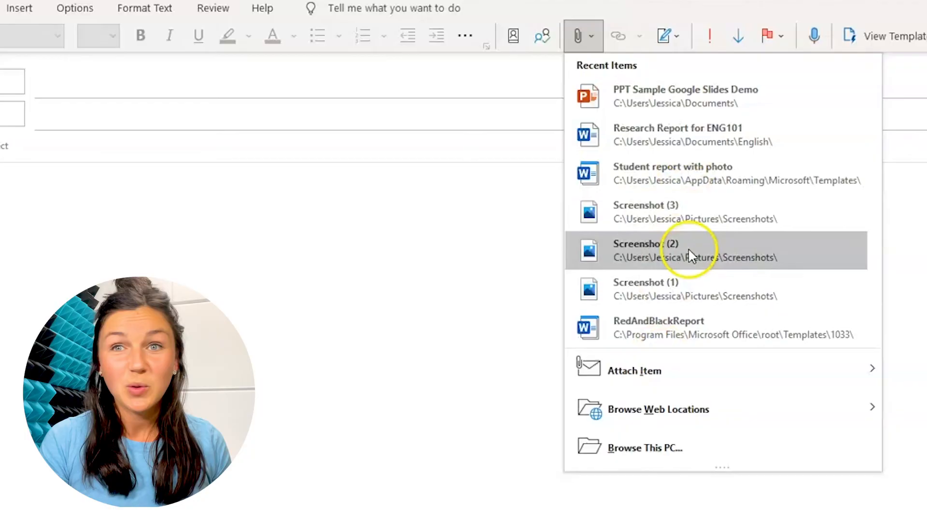
pyautogui.moveTo(644, 448)
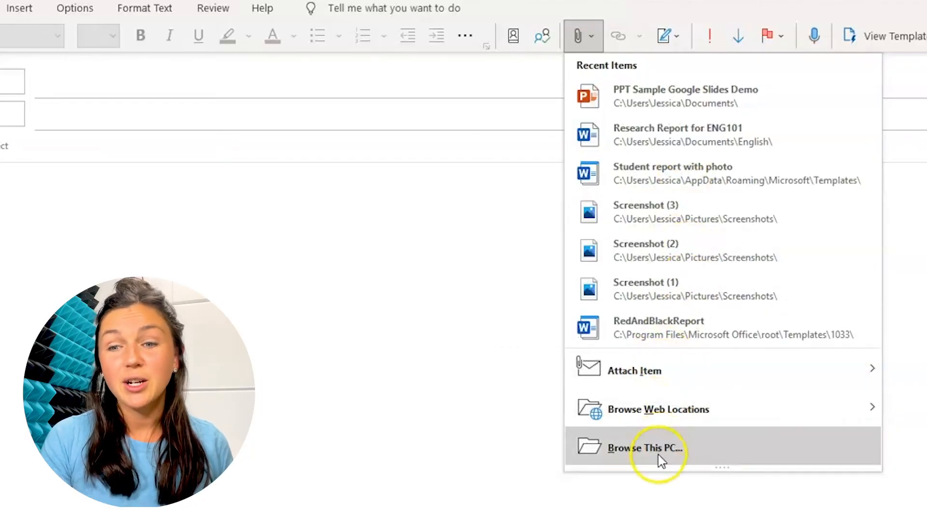
pyautogui.moveTo(644, 448)
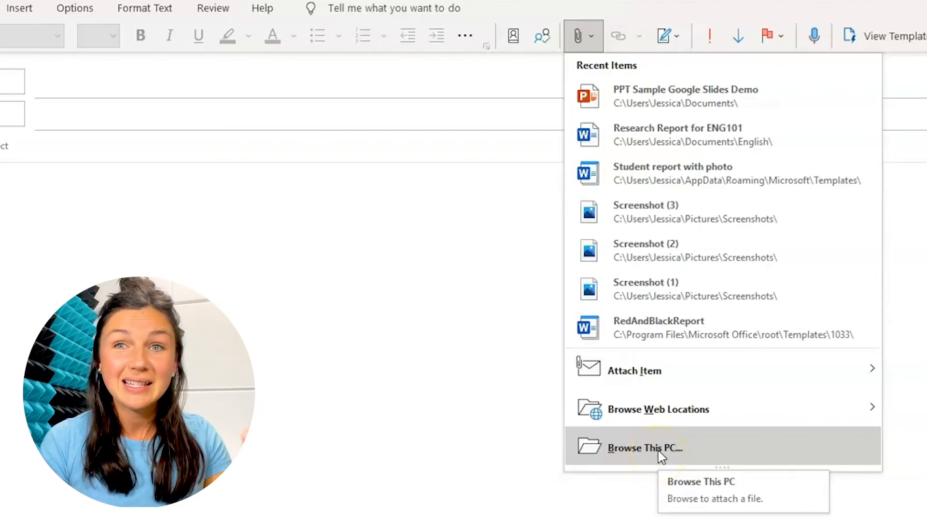
pyautogui.moveTo(658, 409)
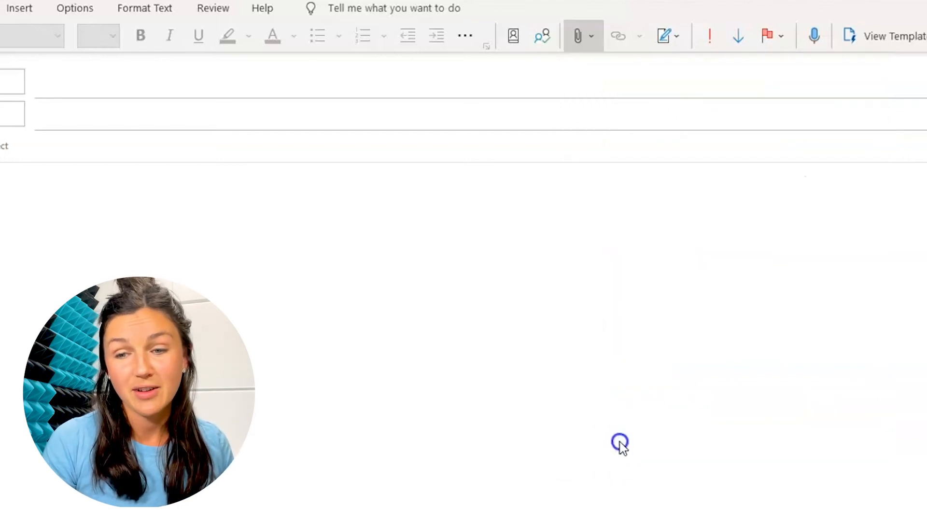
pyautogui.click(576, 36)
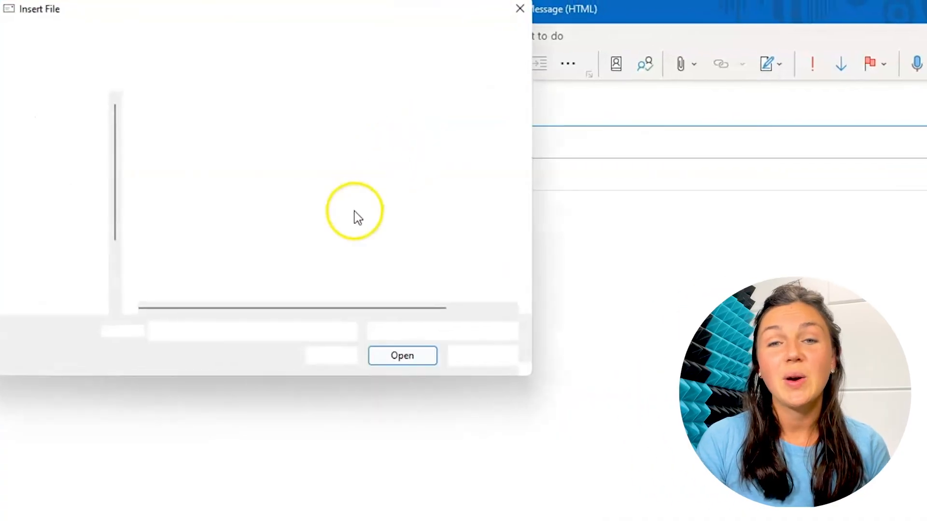
pyautogui.click(223, 201)
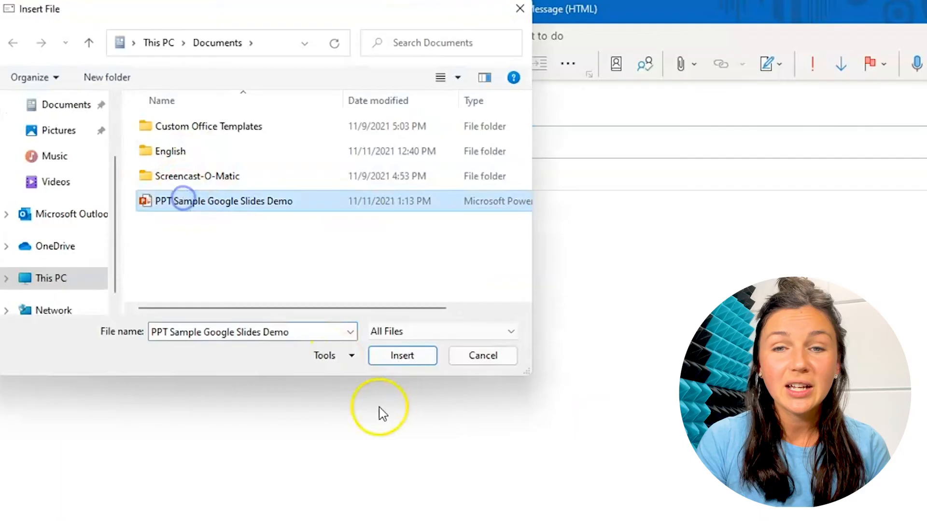
pyautogui.click(401, 356)
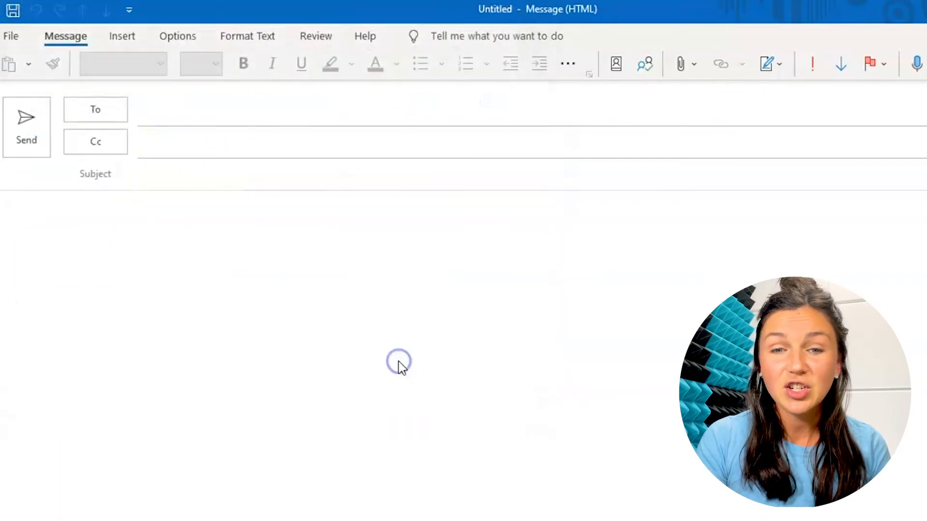
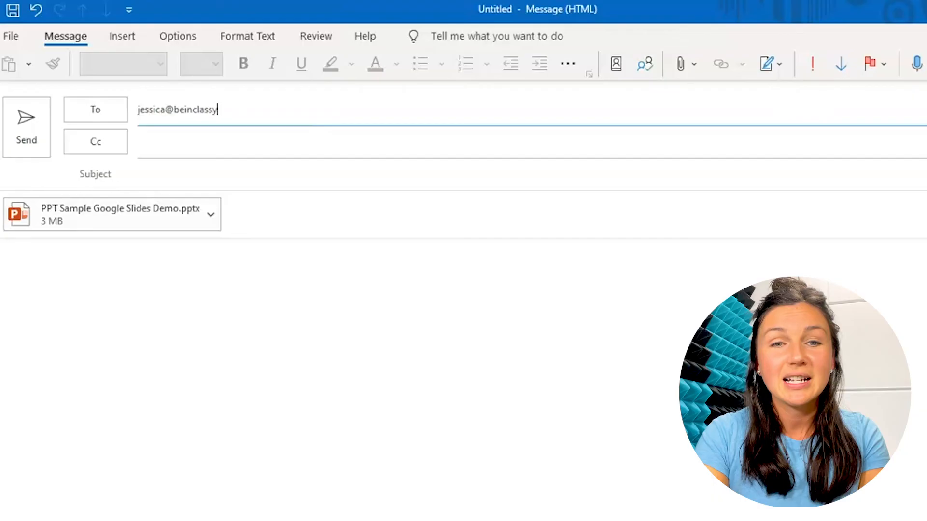